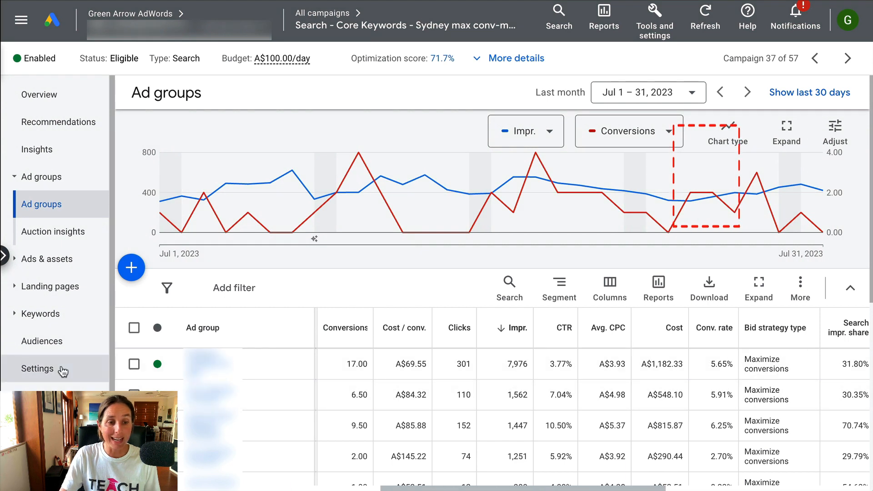
- Show the campaign Settings with Bidding on Maximize conversions and no target CPA set
click(37, 368)
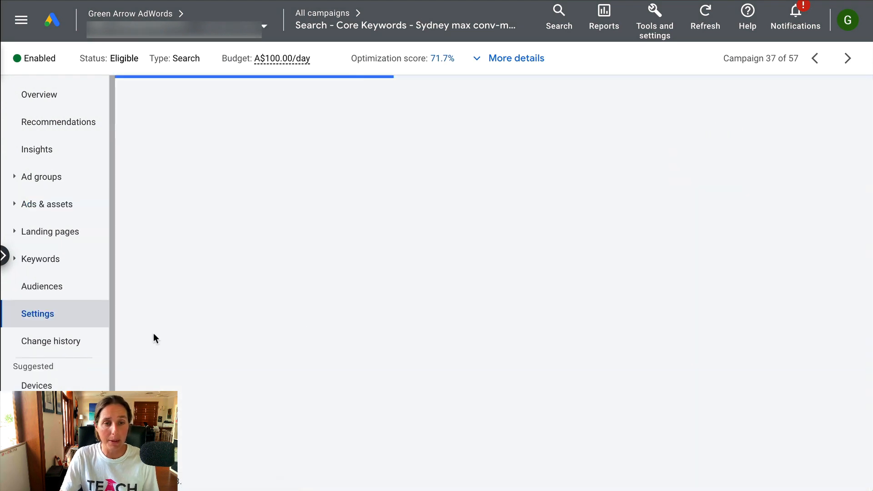
mouse_move(363, 330)
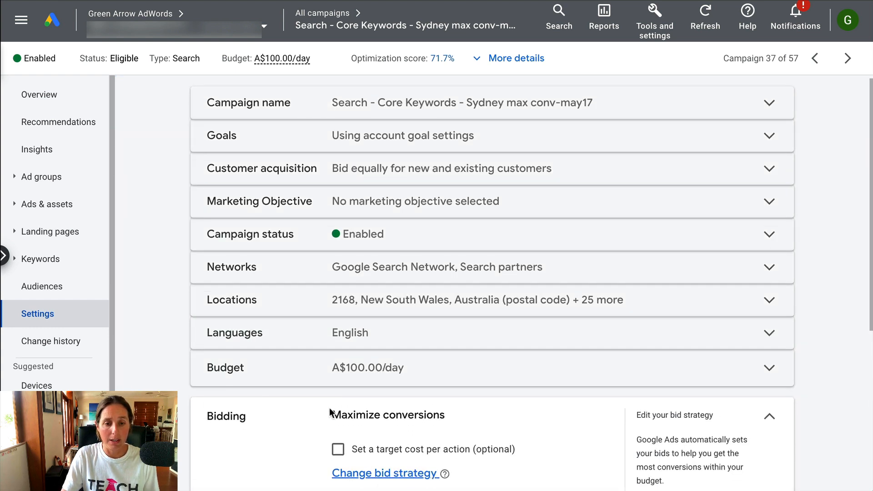
scroll(down, 3)
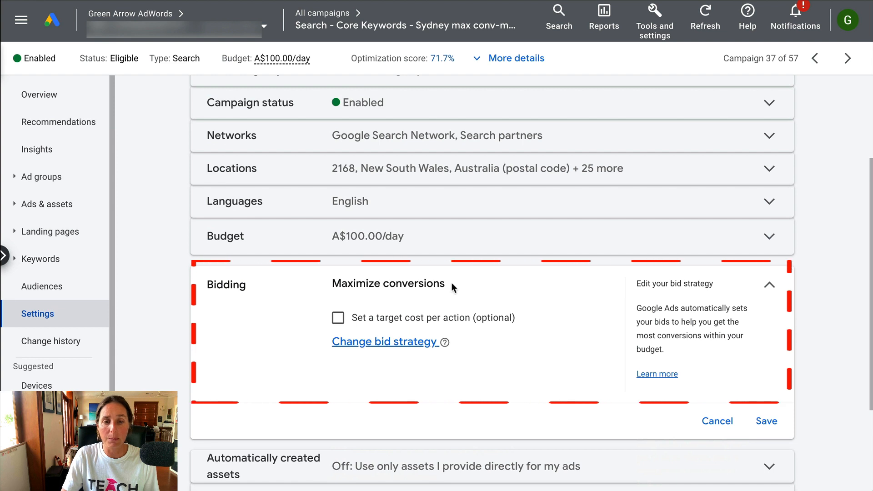
mouse_move(345, 330)
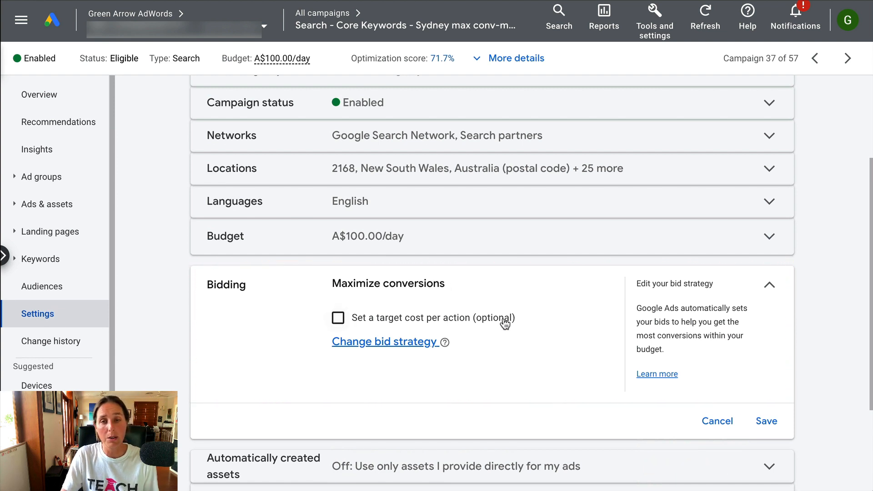
click(339, 318)
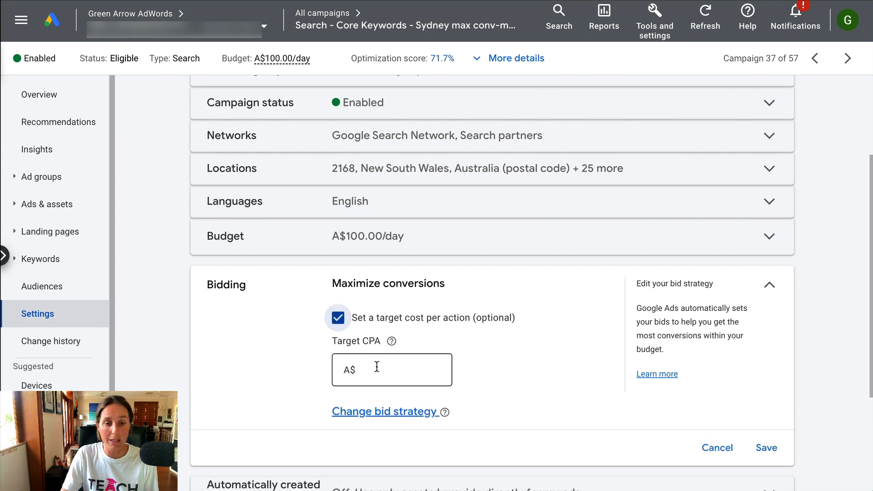
click(765, 448)
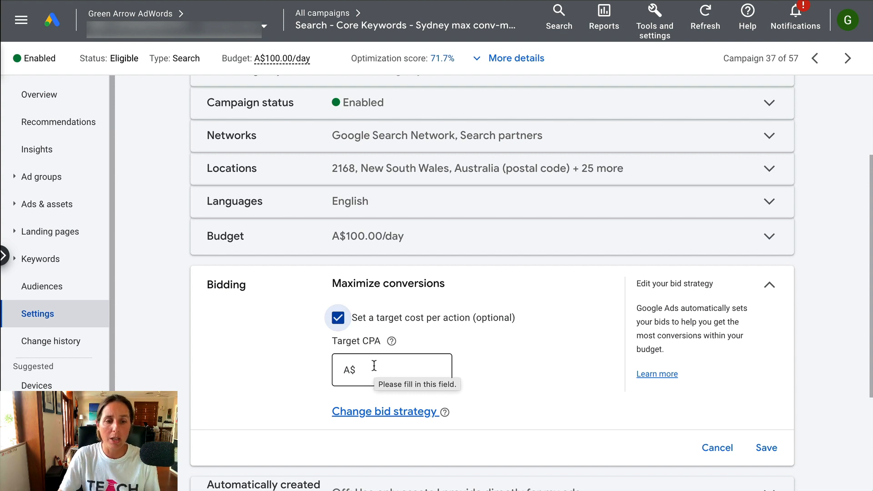
click(339, 317)
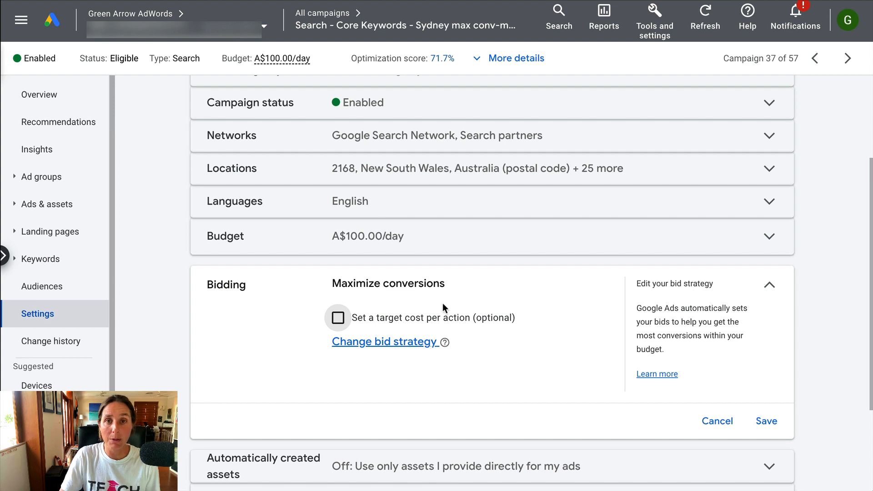
mouse_move(341, 287)
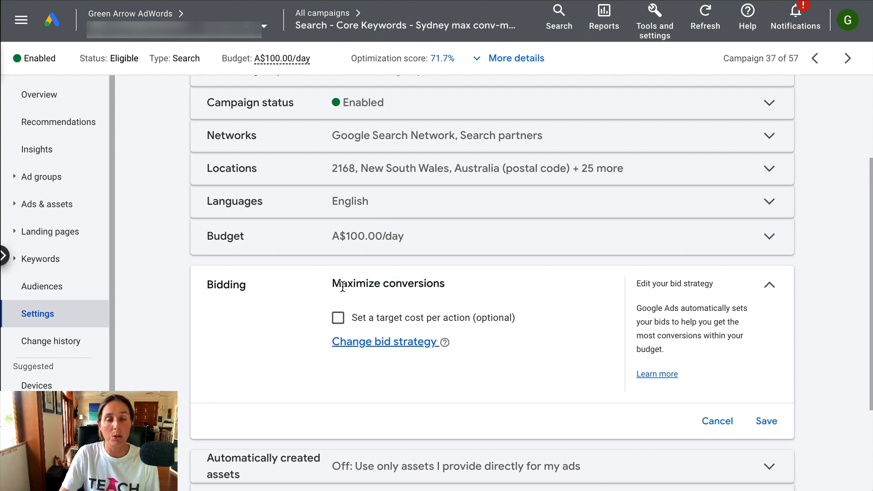